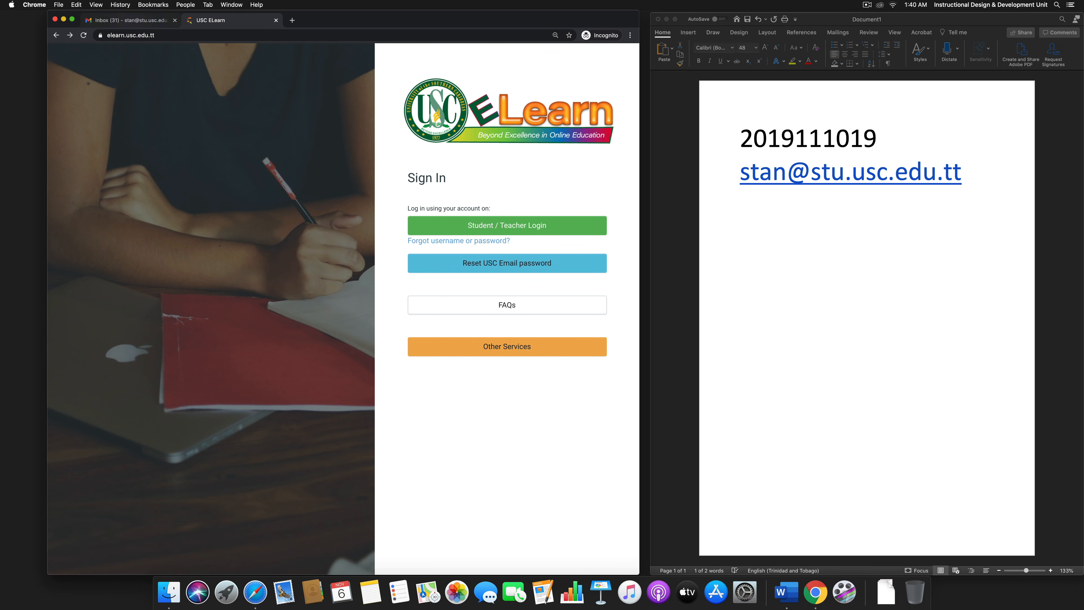
Switch from the eLearn sign-in page to the Gmail inbox.
left_click(128, 20)
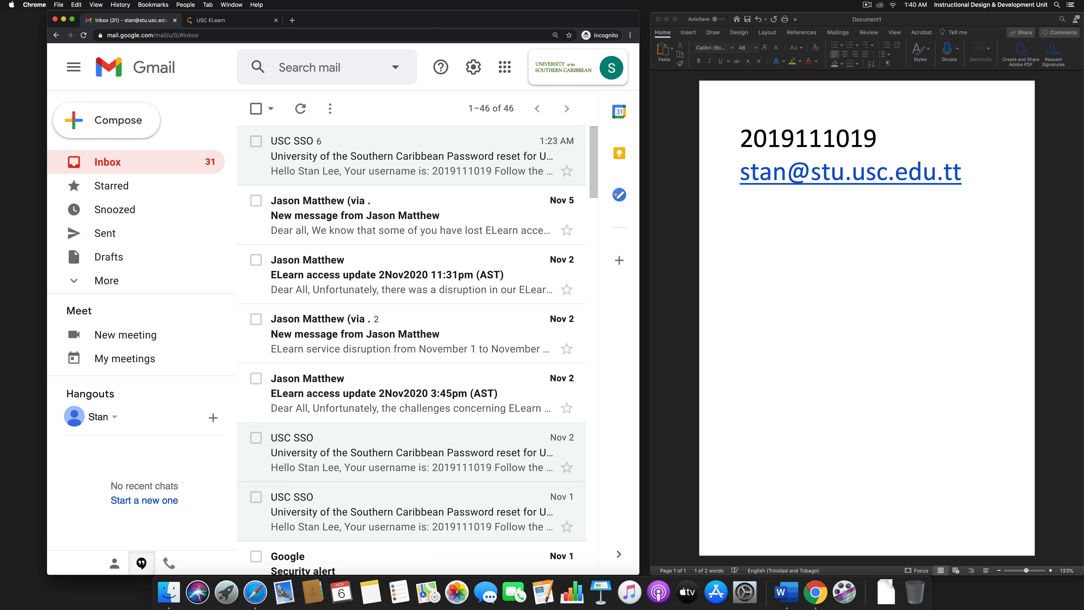
Show the Google Account panel confirming the signed-in university account.
left_click(610, 68)
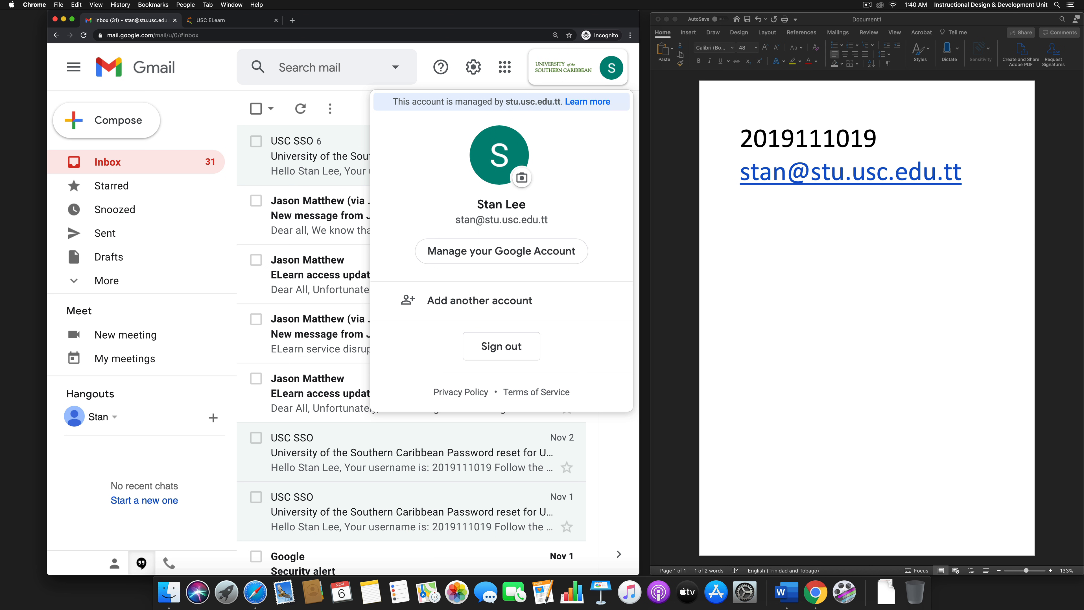
double_click(500, 219)
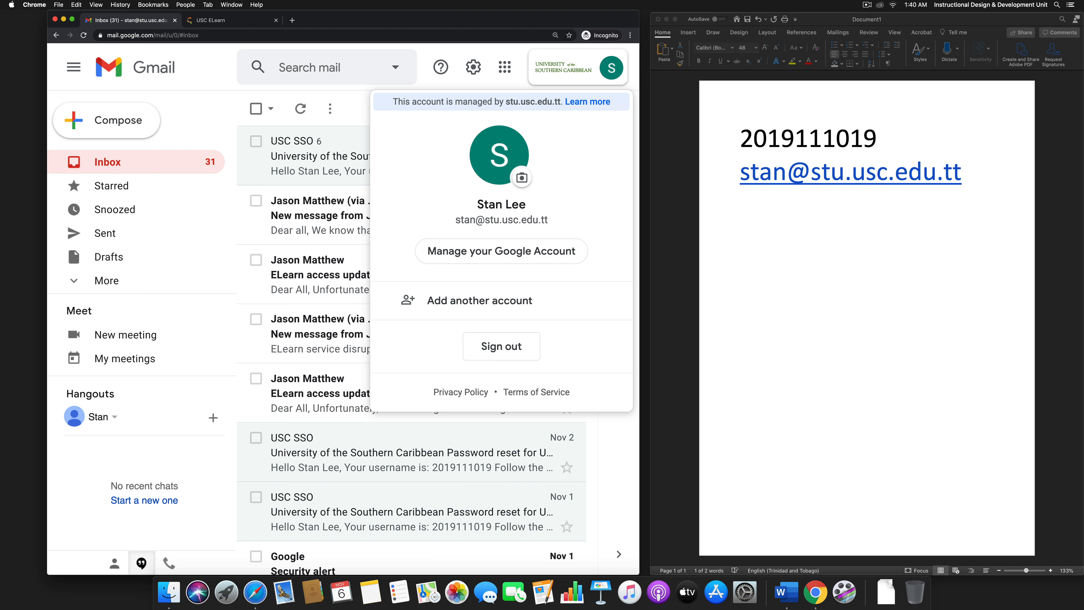
mouse_move(479, 300)
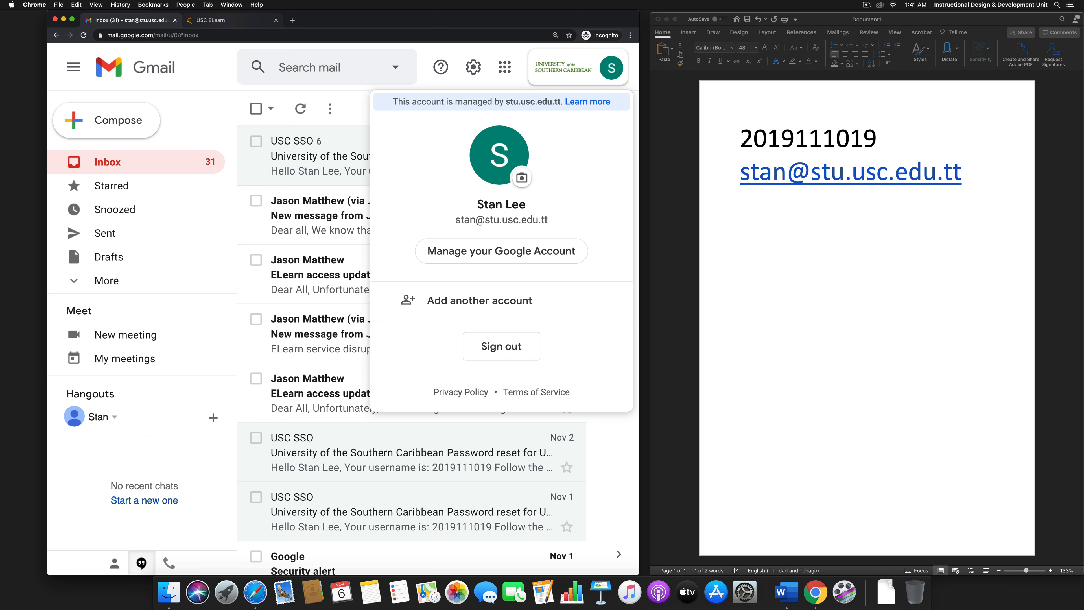
Return to the USC eLearn tab showing the sign-in and password reset options.
left_click(221, 20)
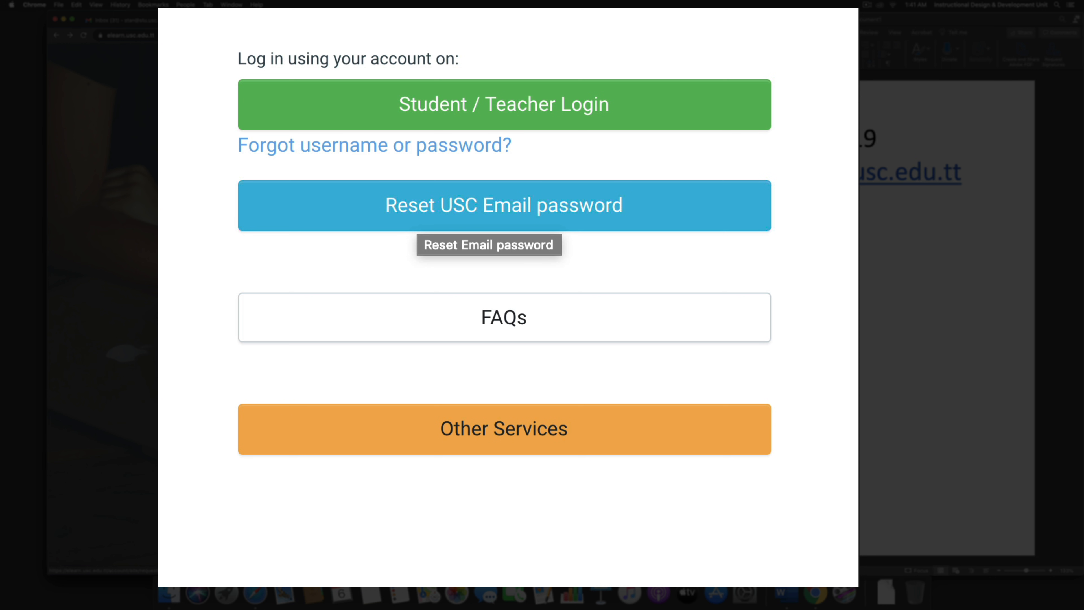
mouse_move(373, 145)
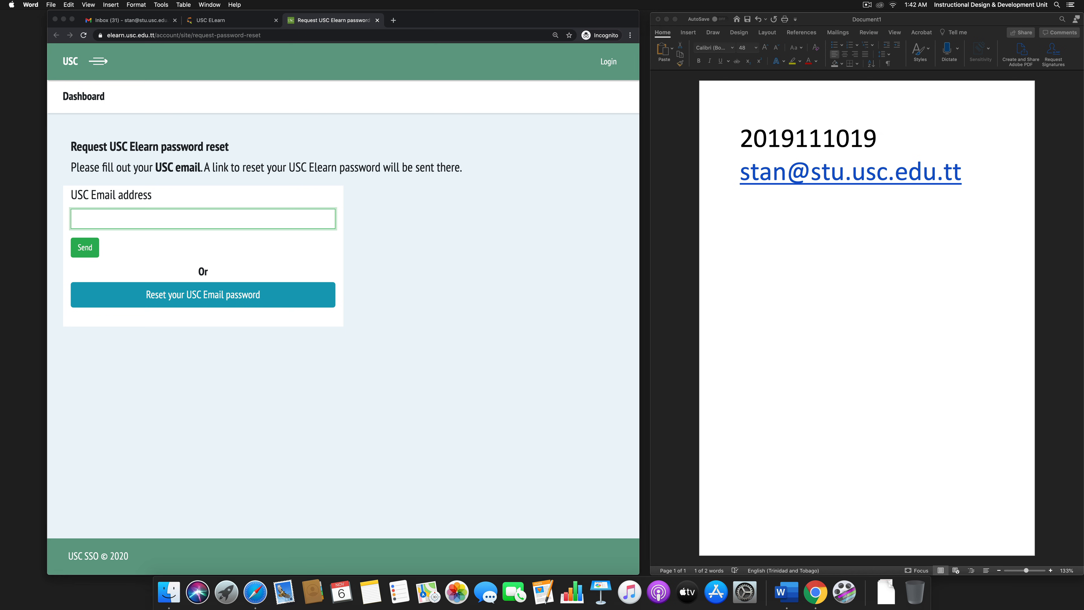
Paste the university email from the notes into the USC Email field and send the reset request.
left_click(84, 247)
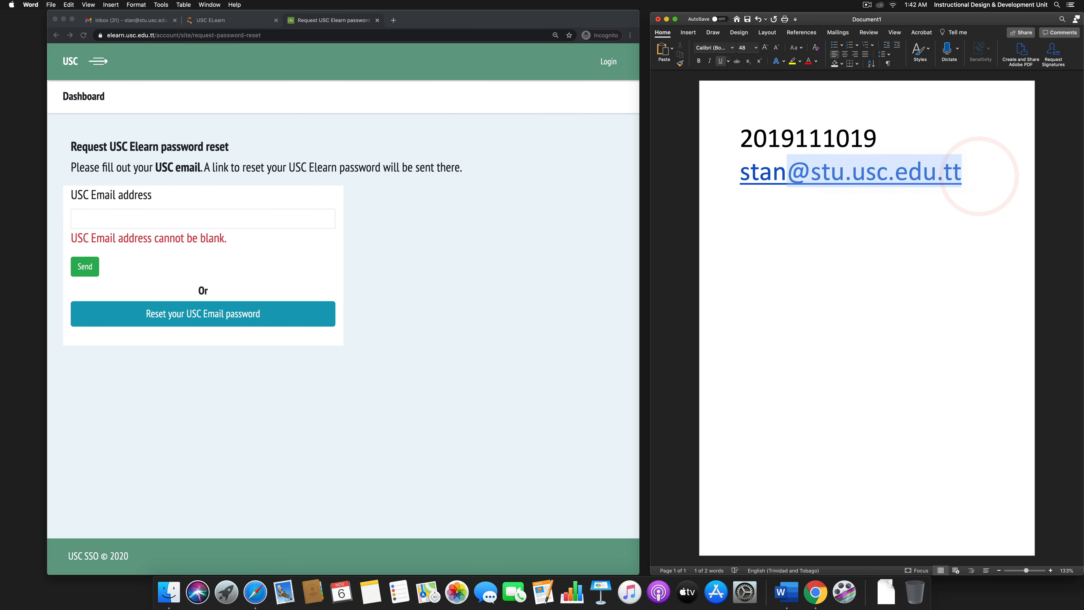
right_click(767, 171)
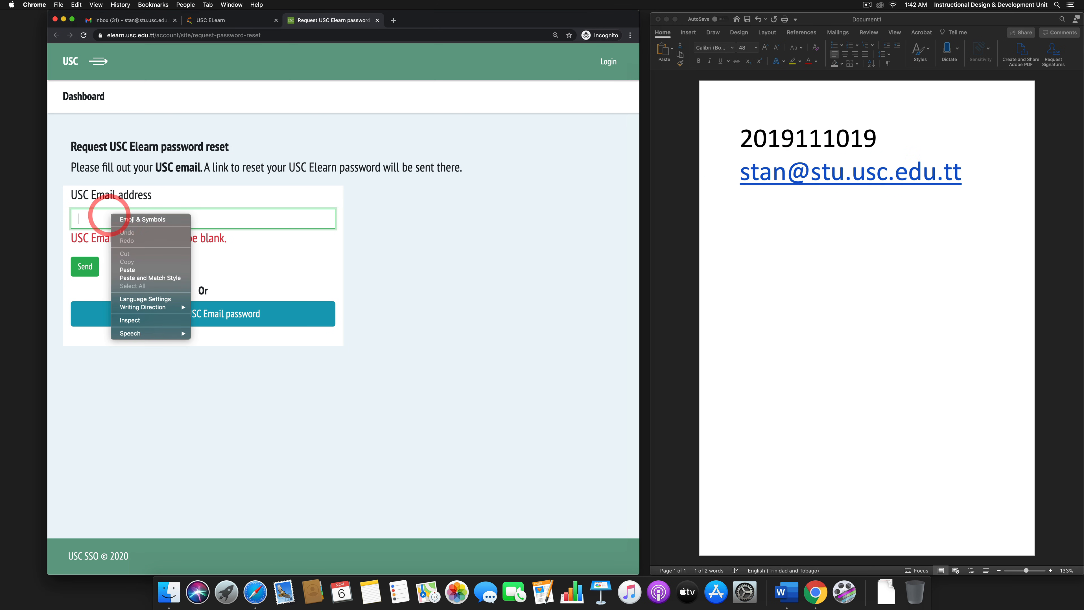
left_click(127, 270)
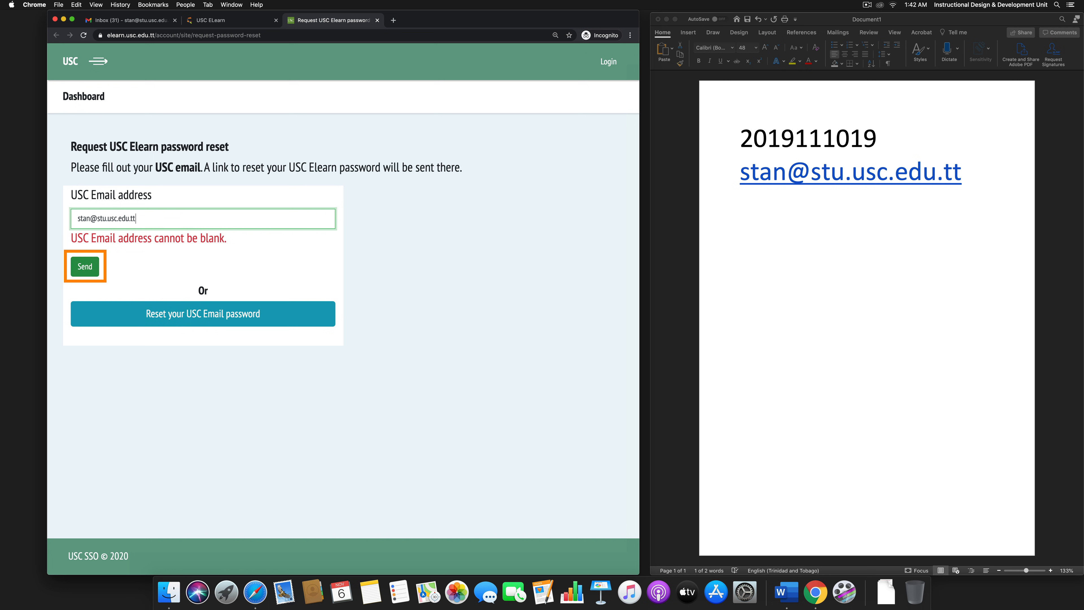
left_click(84, 265)
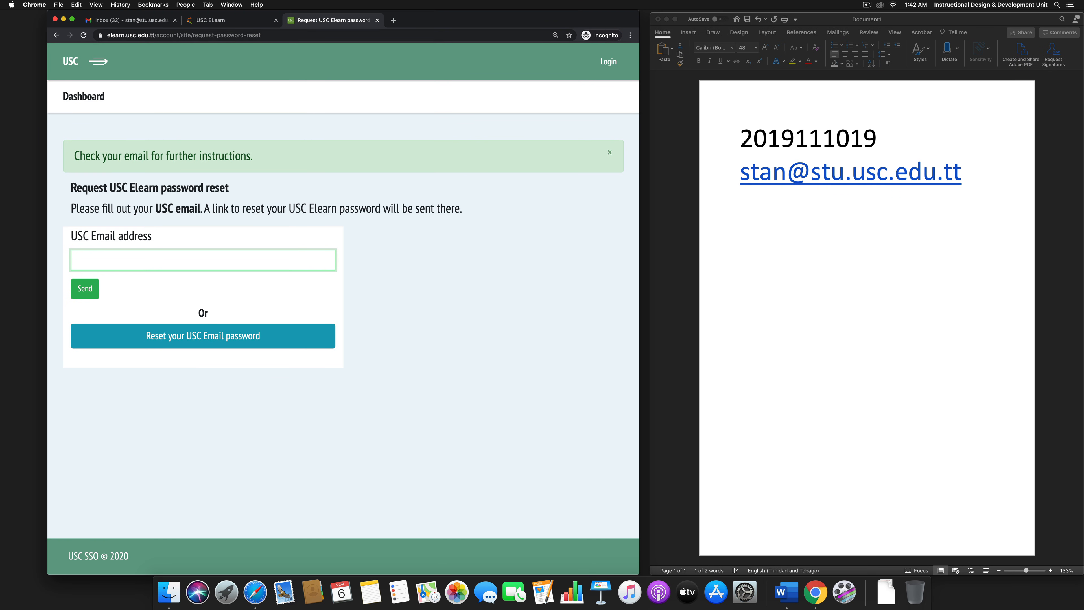
mouse_move(128, 21)
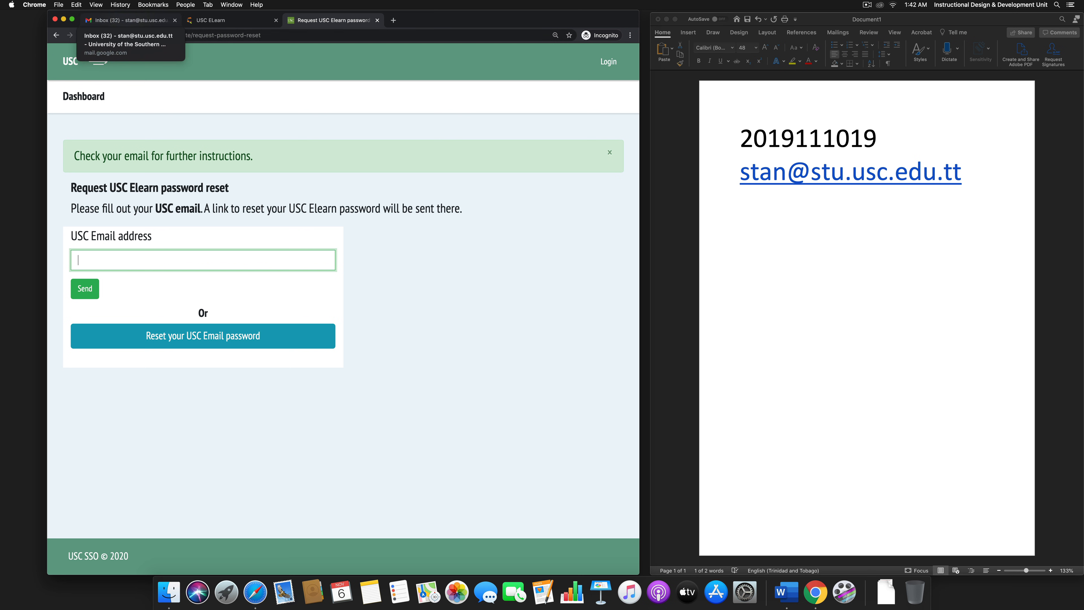
Open the newest USC SSO password reset email in the Gmail inbox.
left_click(130, 19)
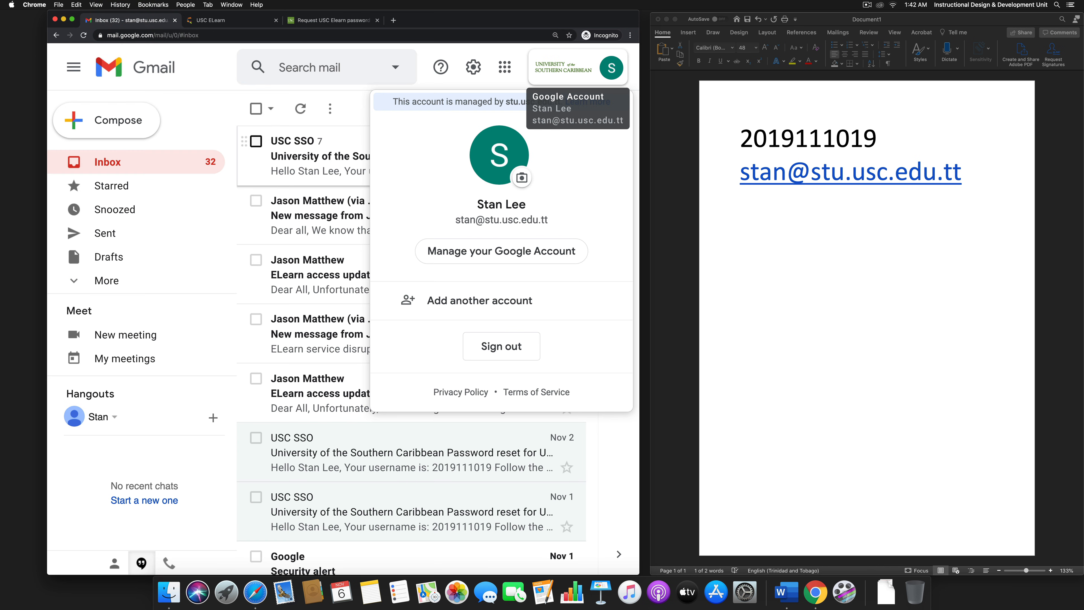
left_click(345, 291)
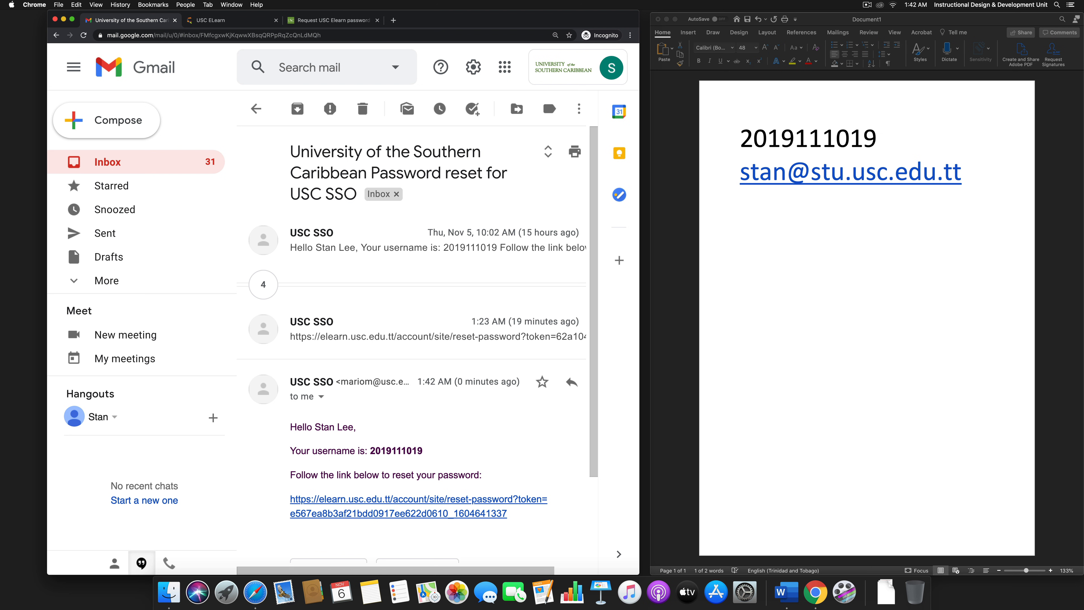
mouse_move(465, 381)
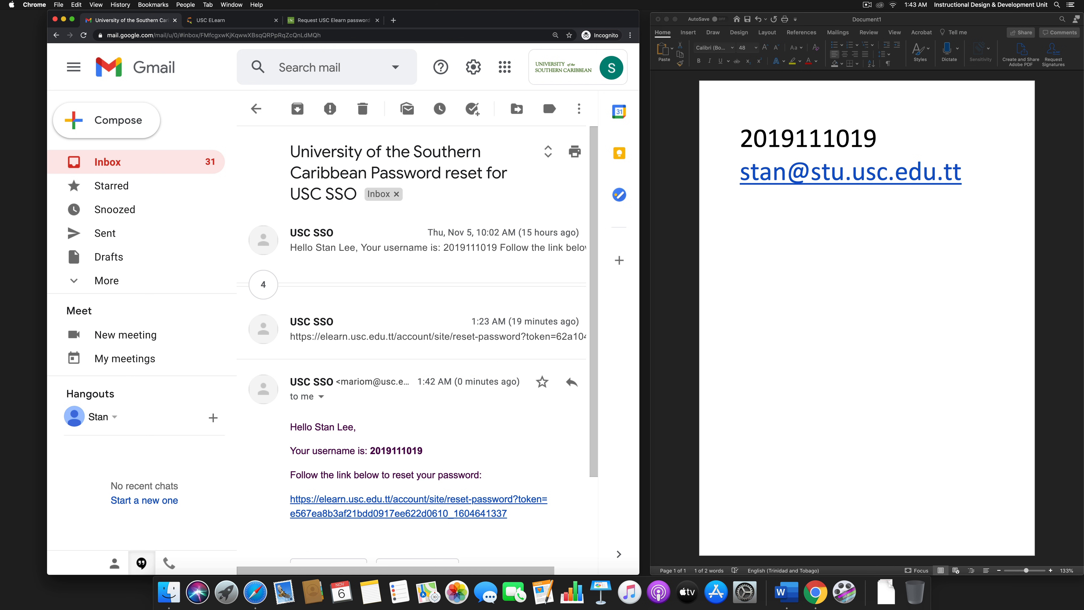
double_click(397, 450)
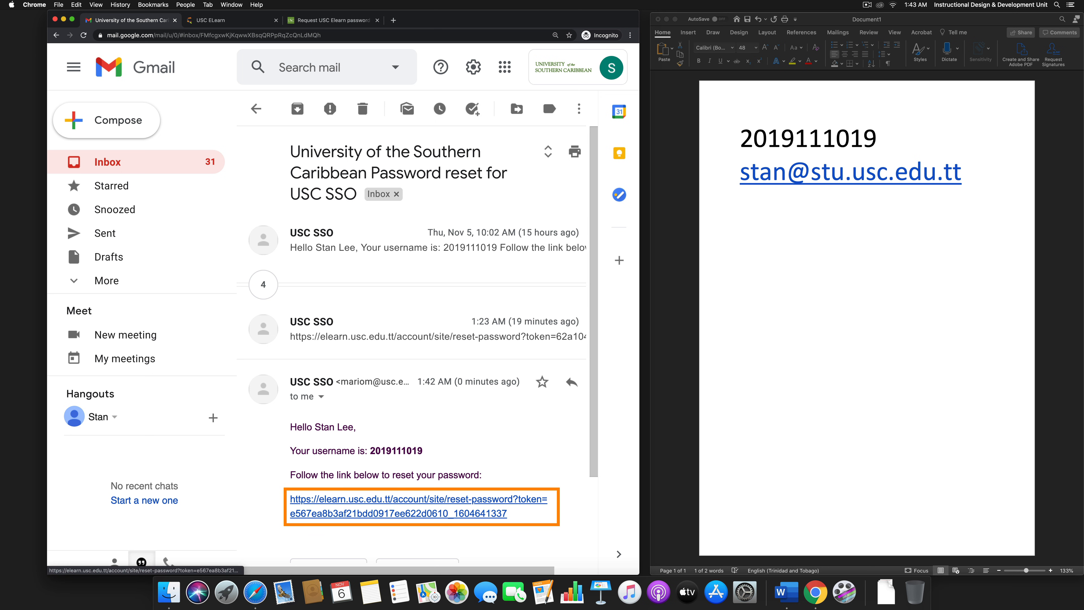
Follow the emailed reset link, enter the new password in both fields and save it.
left_click(418, 507)
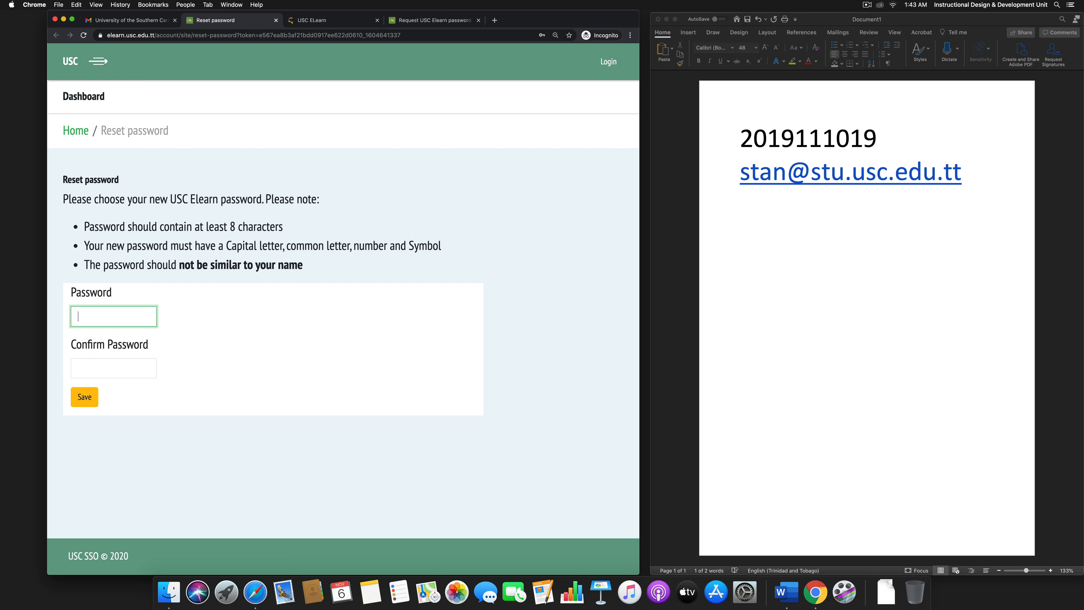
type("password")
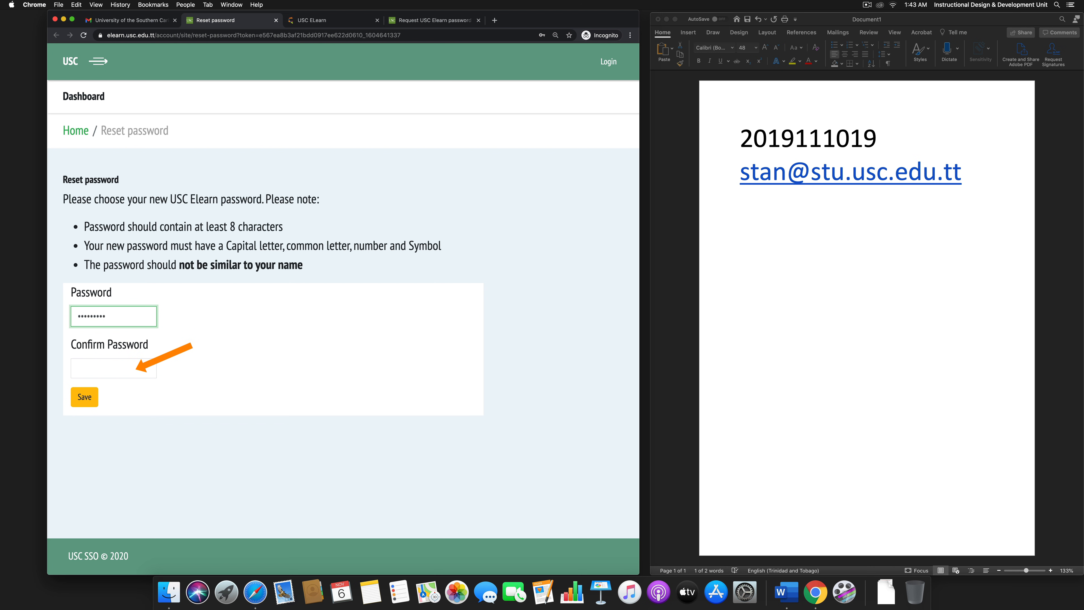
left_click(113, 367)
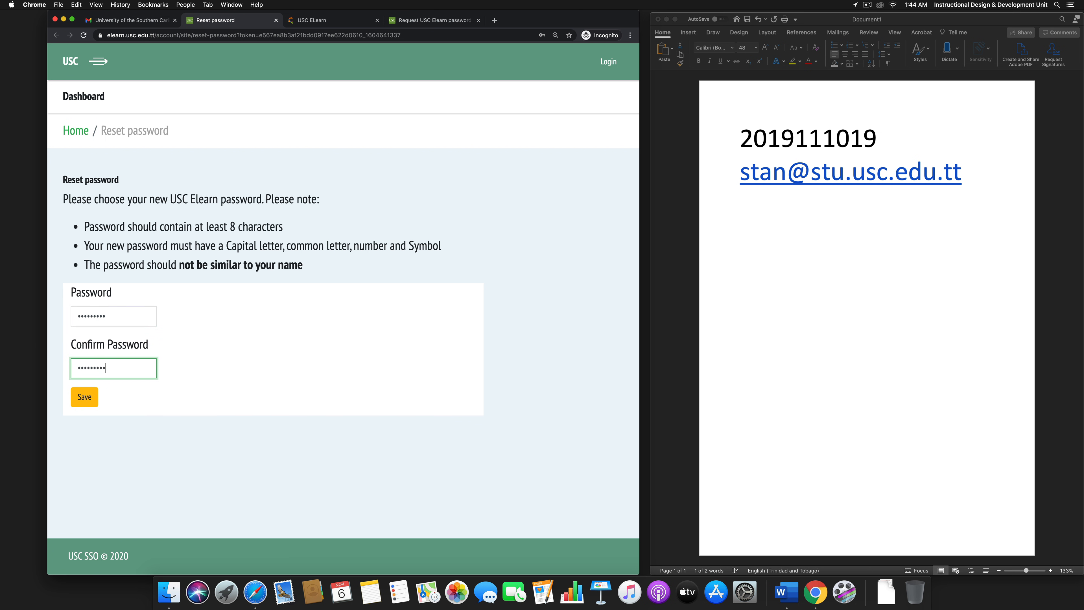
left_click(84, 397)
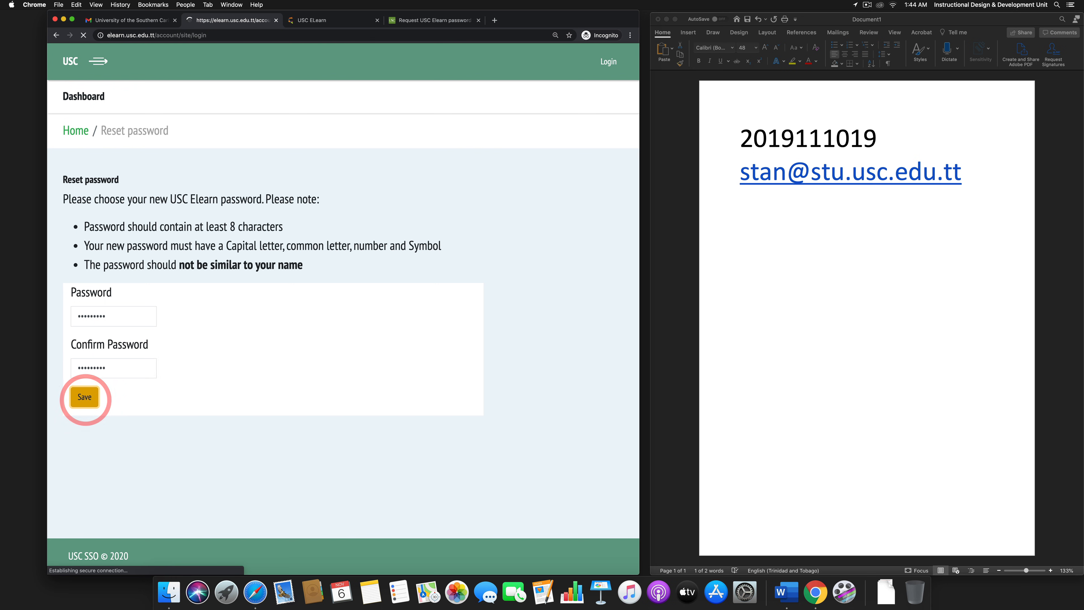
Confirm the saved password and select the username from the notes for the login field.
left_click(83, 397)
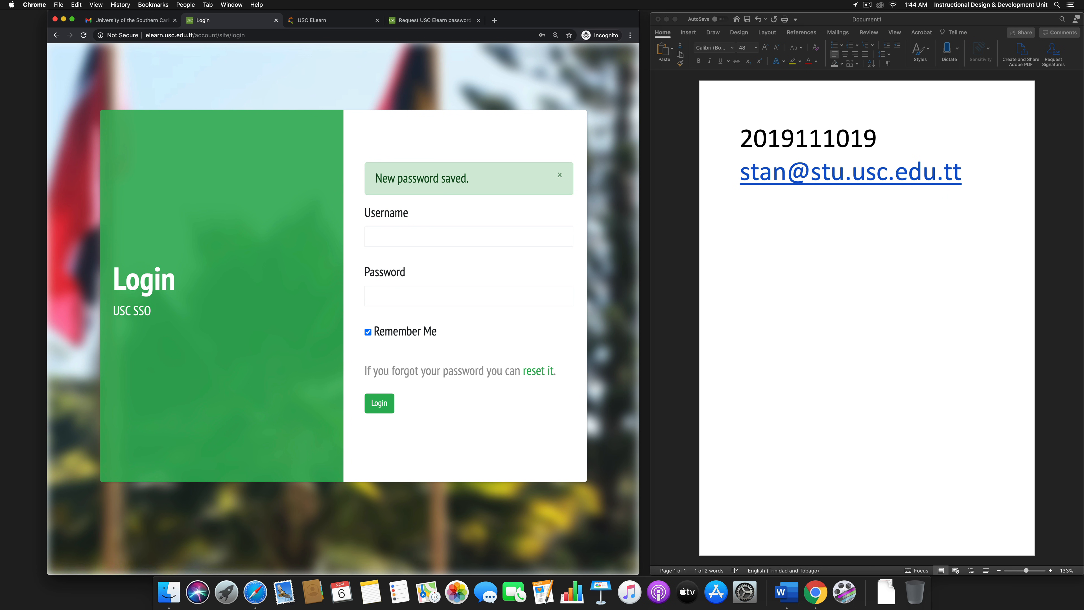
left_click(468, 237)
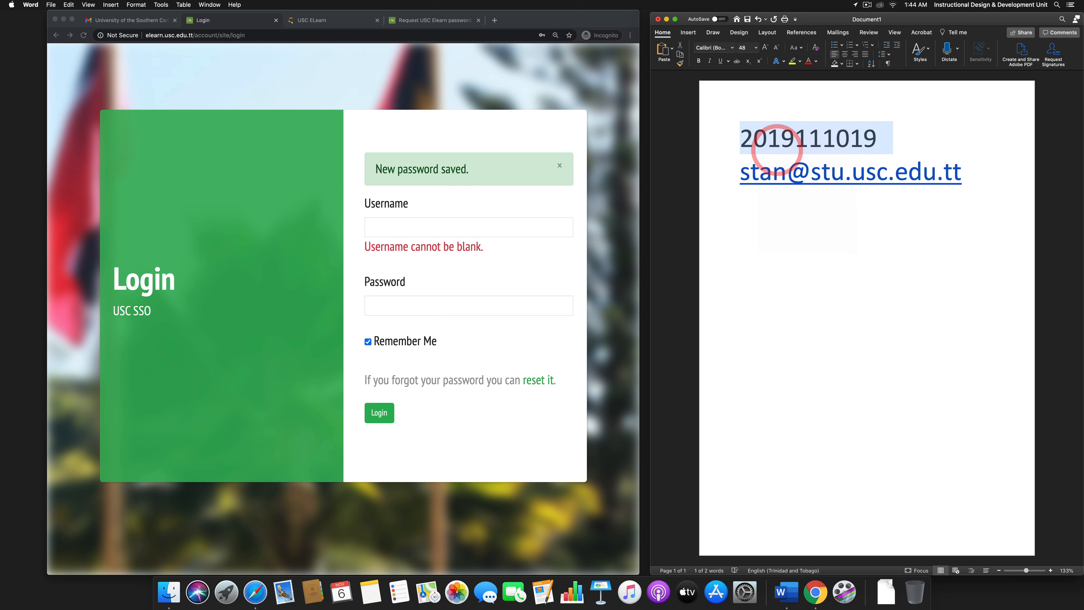
left_click(468, 227)
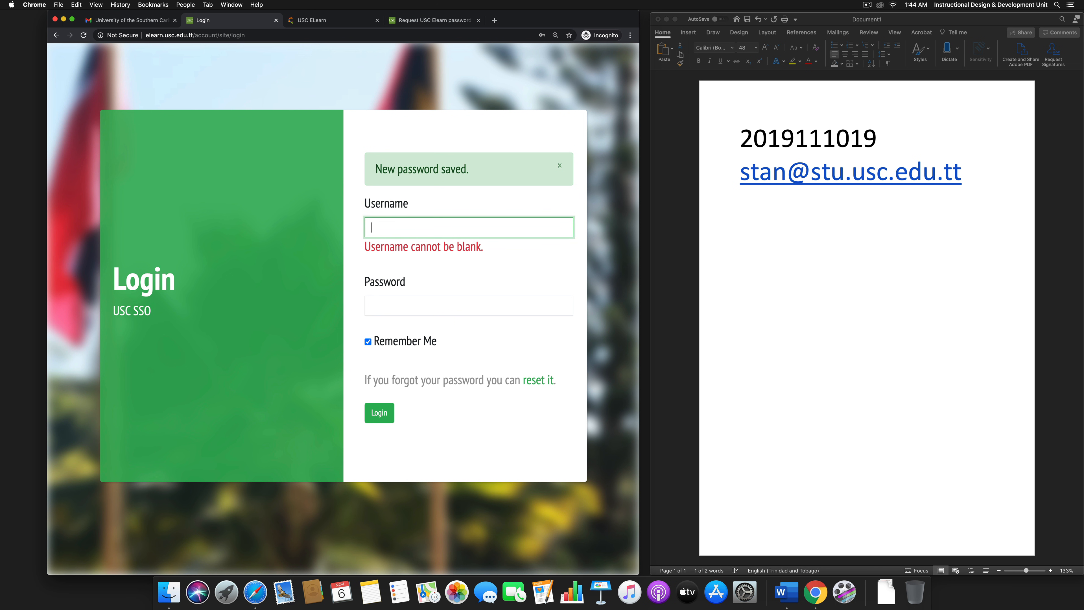
left_click(468, 305)
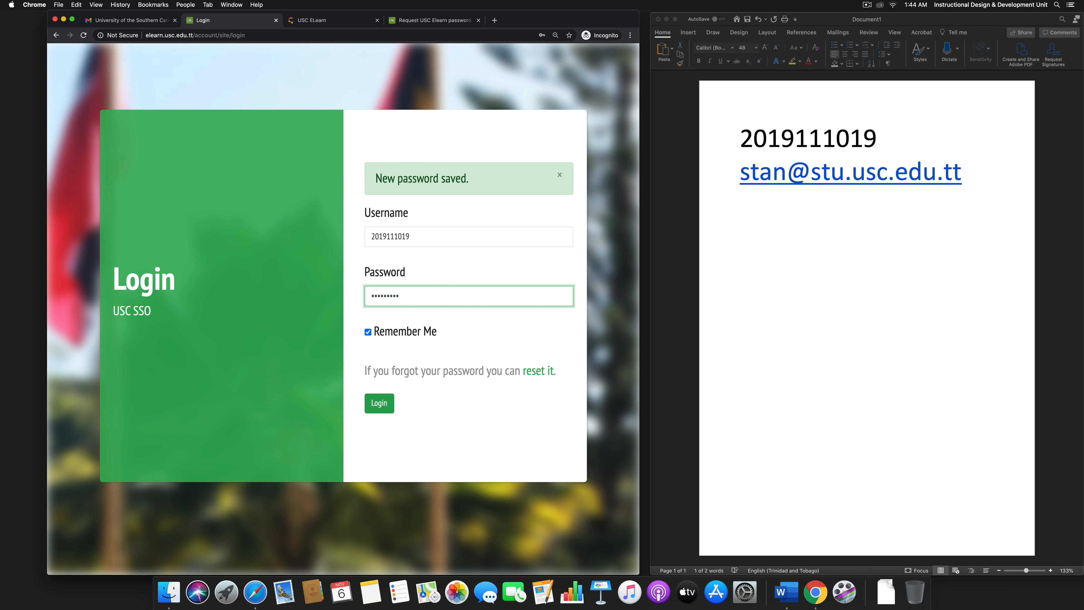
Switch back to the USC eLearn sign-in tab with its login options.
left_click(311, 21)
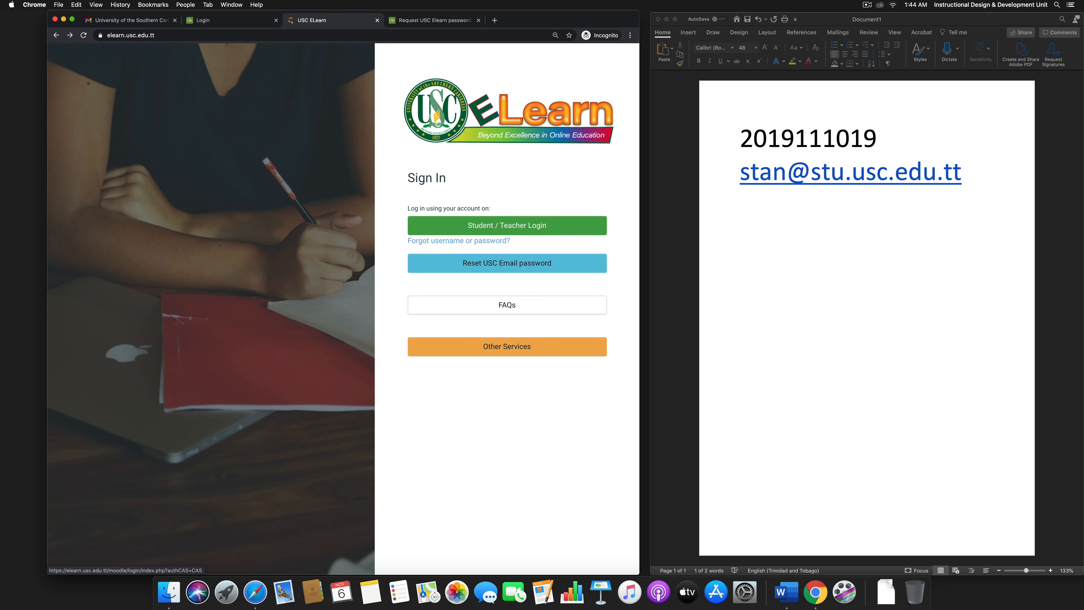
left_click(231, 20)
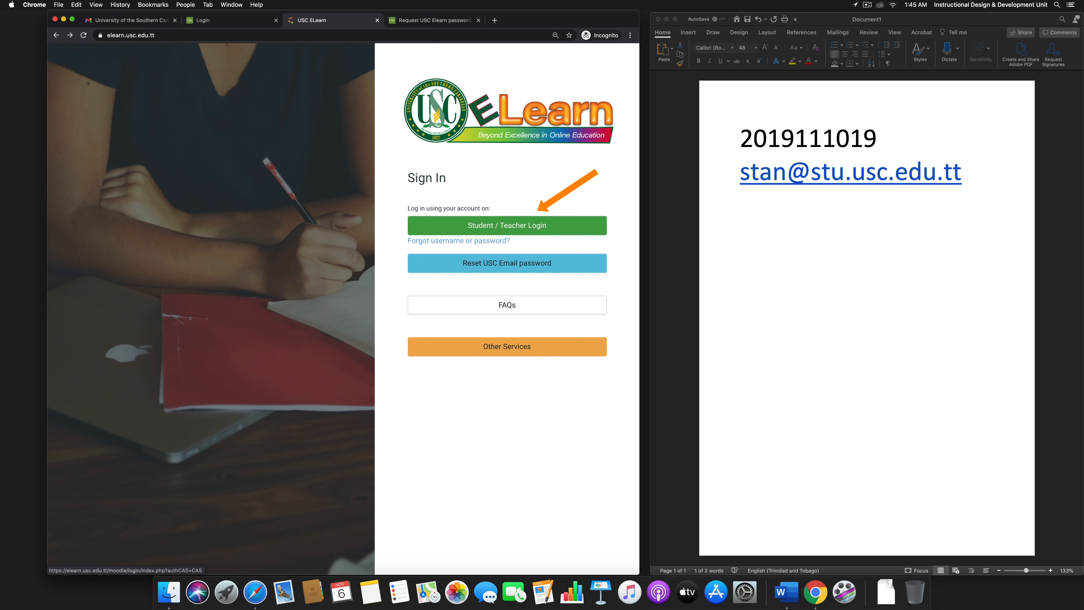
mouse_move(507, 224)
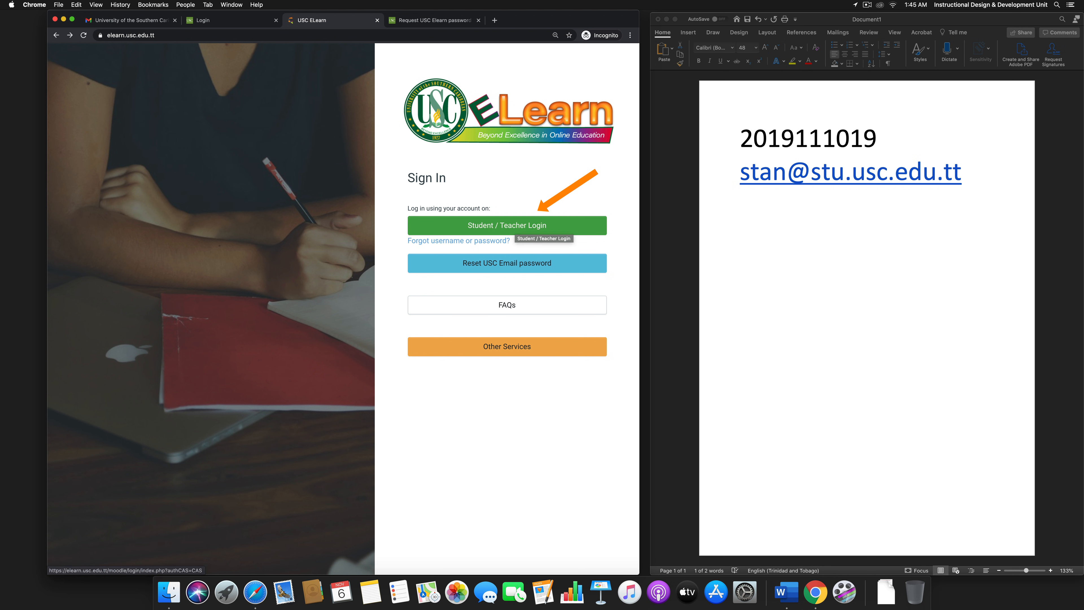
mouse_move(231, 19)
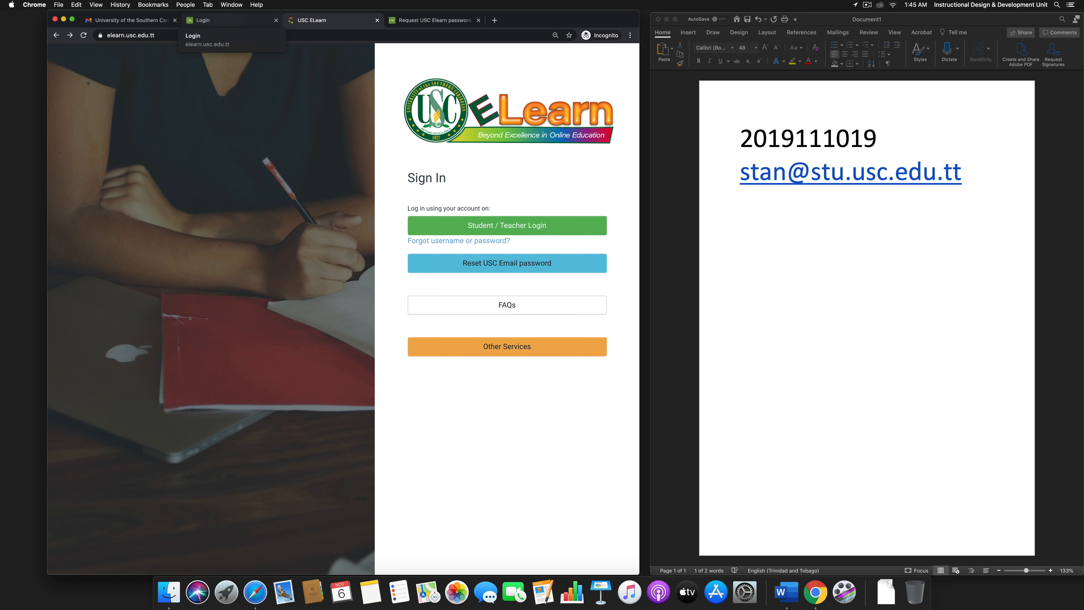
Go through the Login option and open the Elearn tile to reach the Moodle login form.
left_click(505, 224)
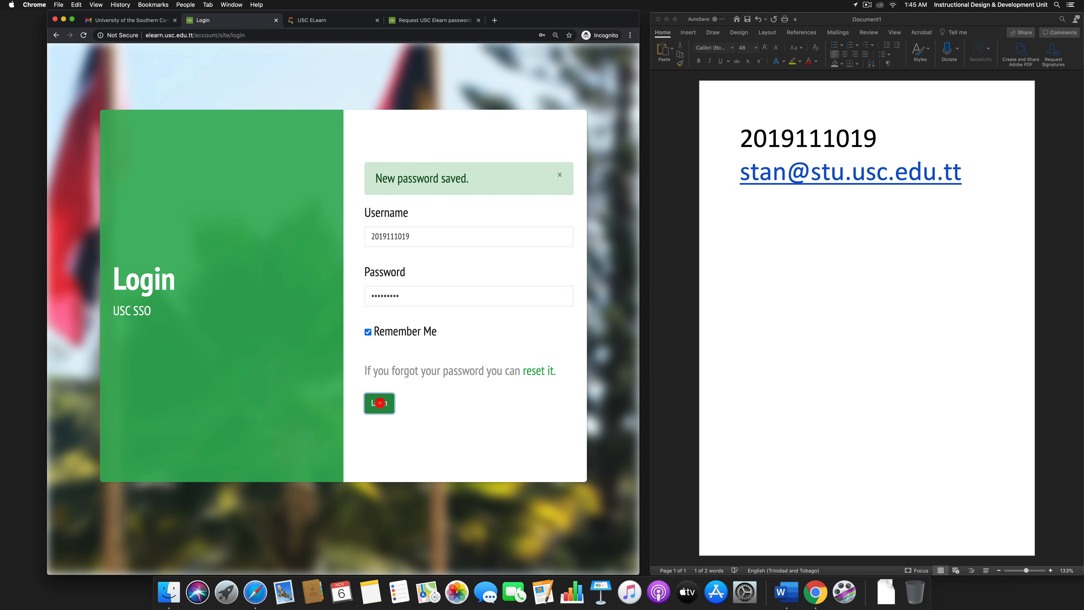
left_click(379, 403)
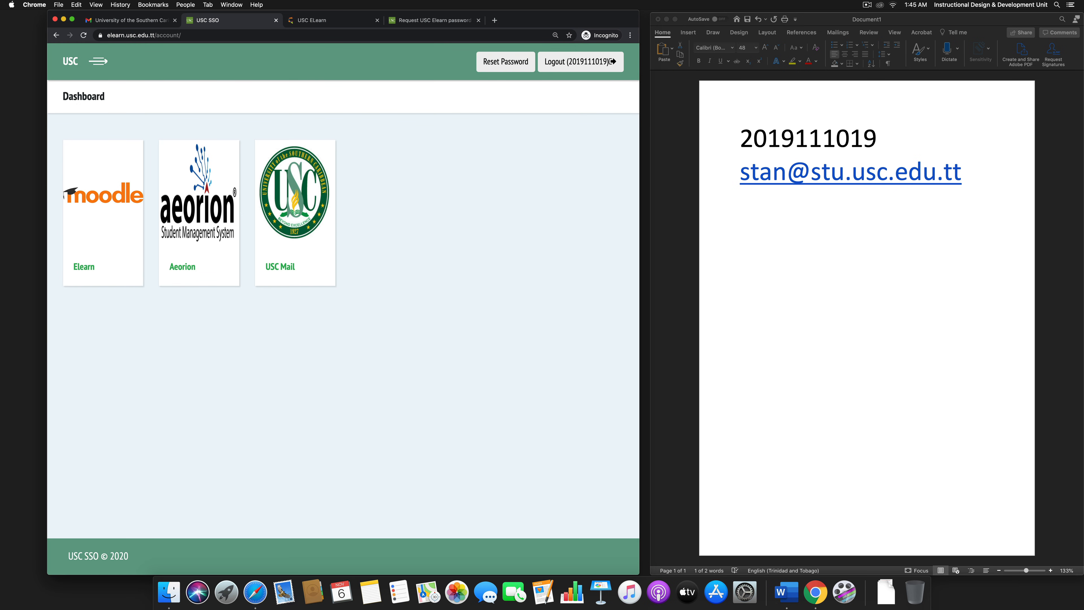
mouse_move(83, 267)
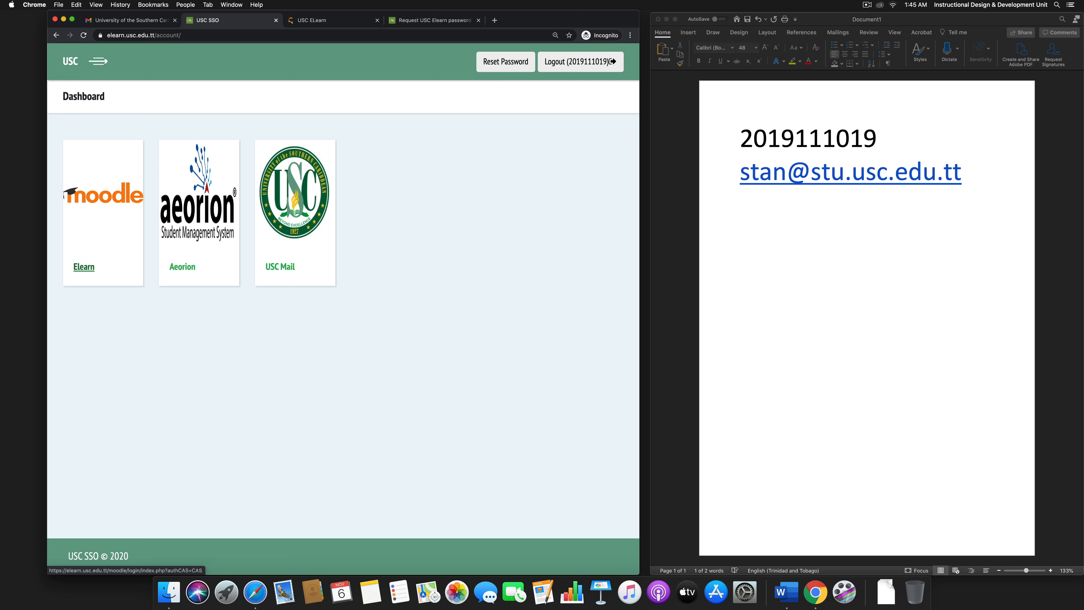
left_click(83, 266)
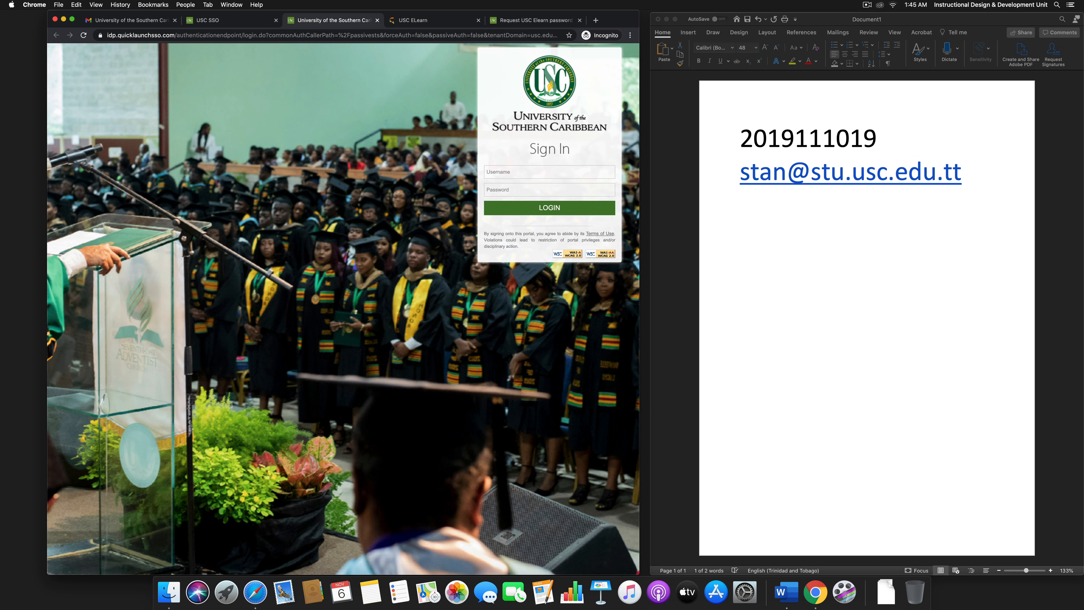
Paste the student ID as username, enter the new password and log in to the Moodle dashboard.
left_click(505, 173)
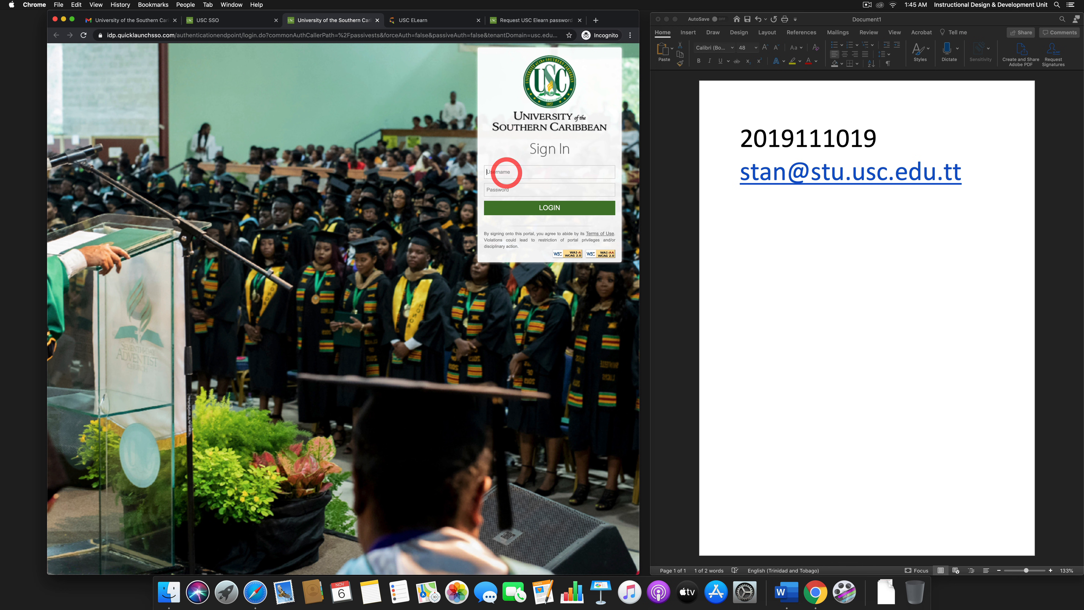
right_click(834, 137)
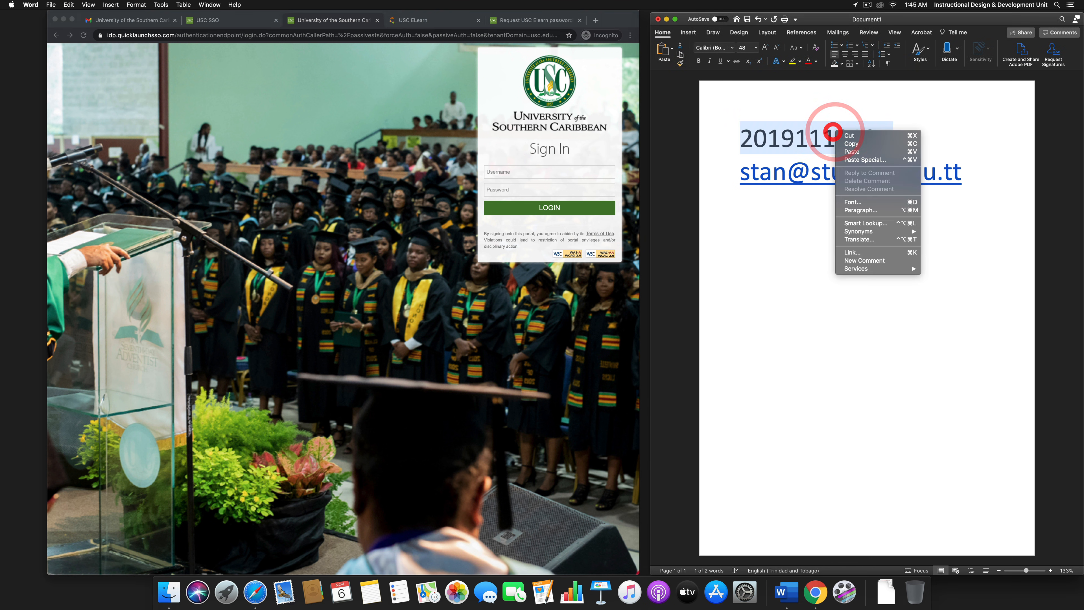
right_click(498, 172)
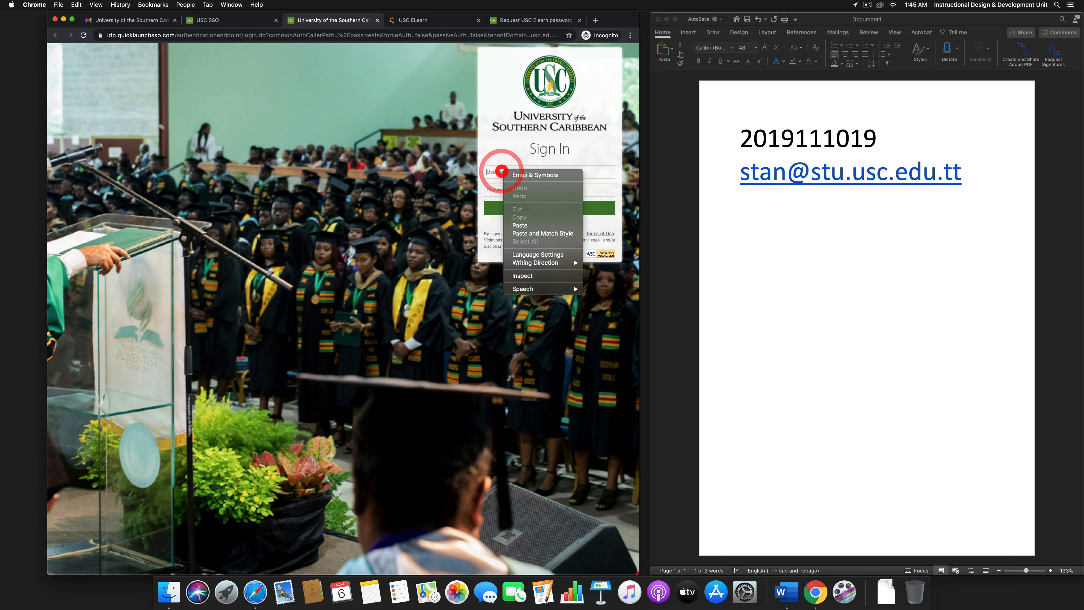
left_click(519, 225)
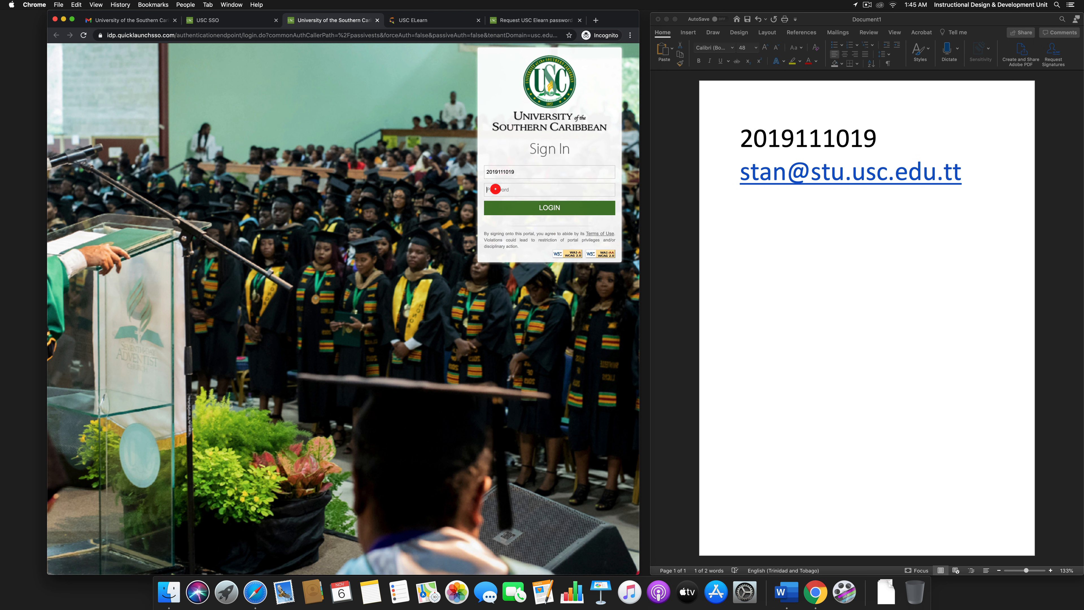
type("•")
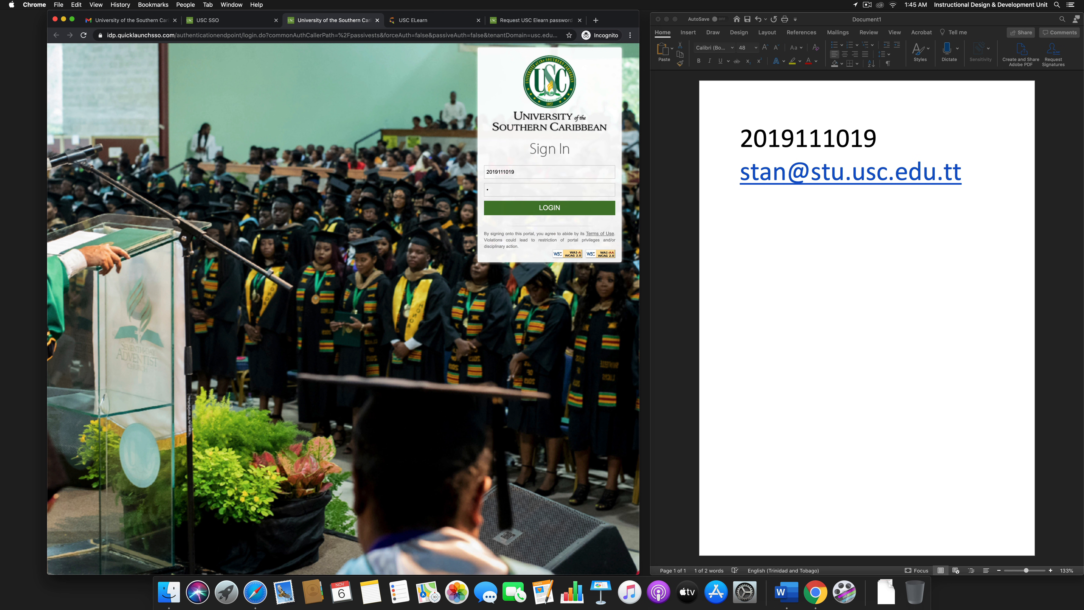
type("password")
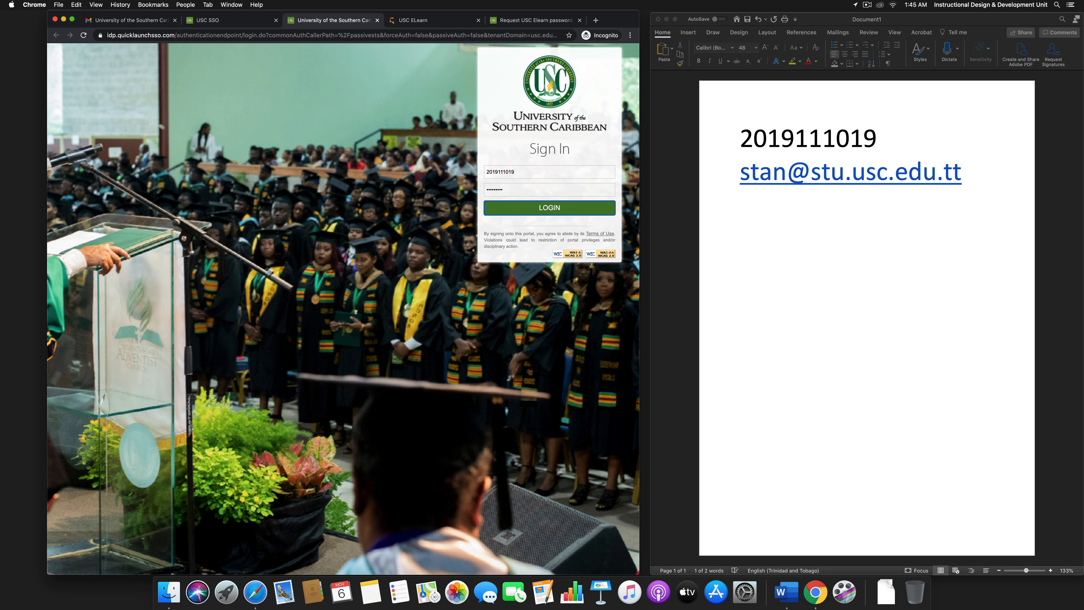
left_click(548, 209)
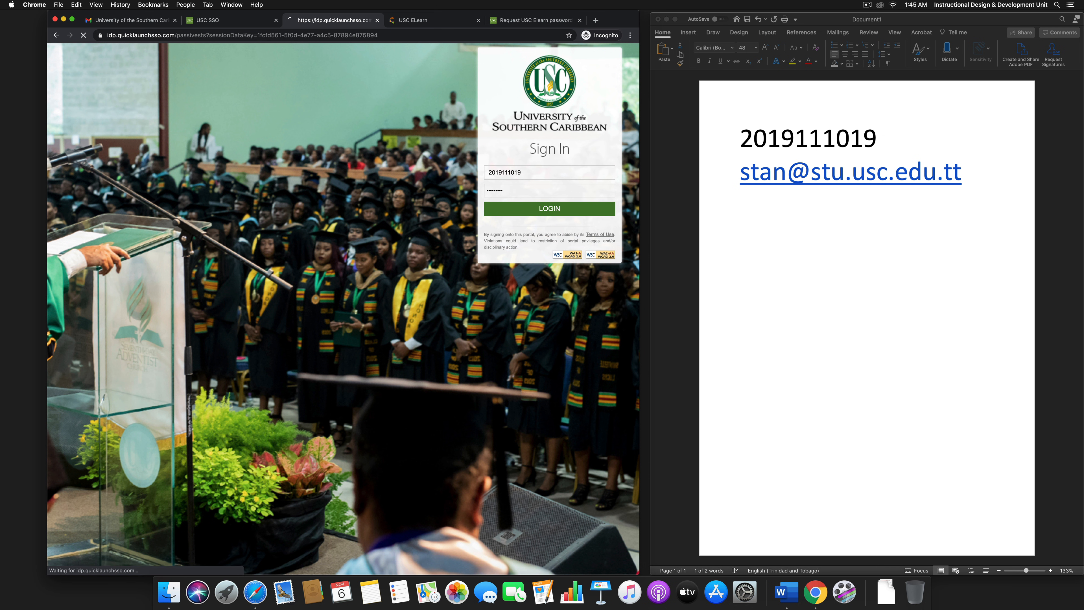
left_click(548, 209)
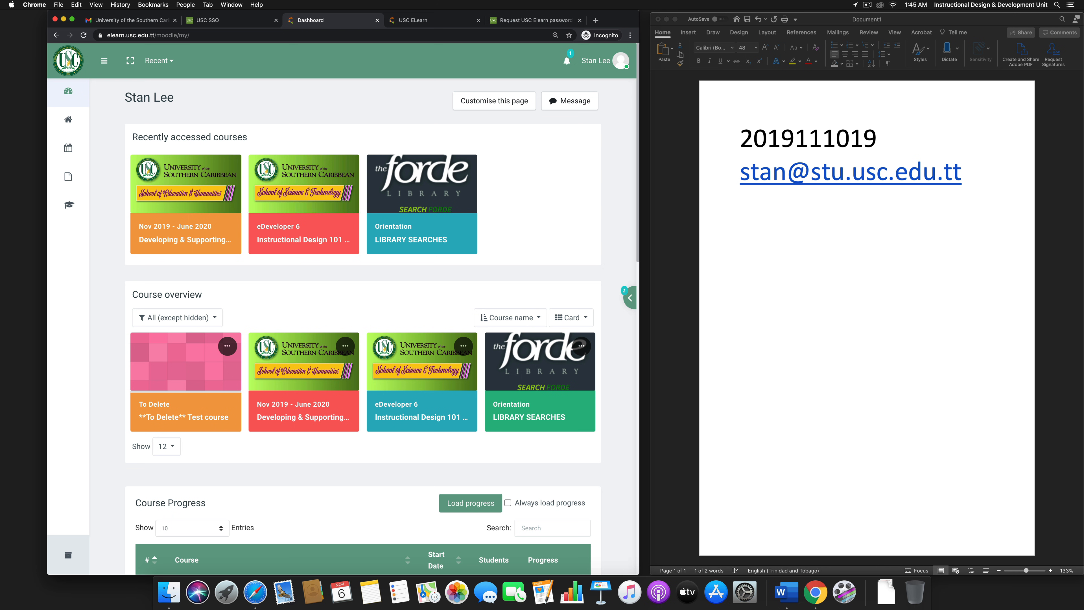
mouse_move(570, 101)
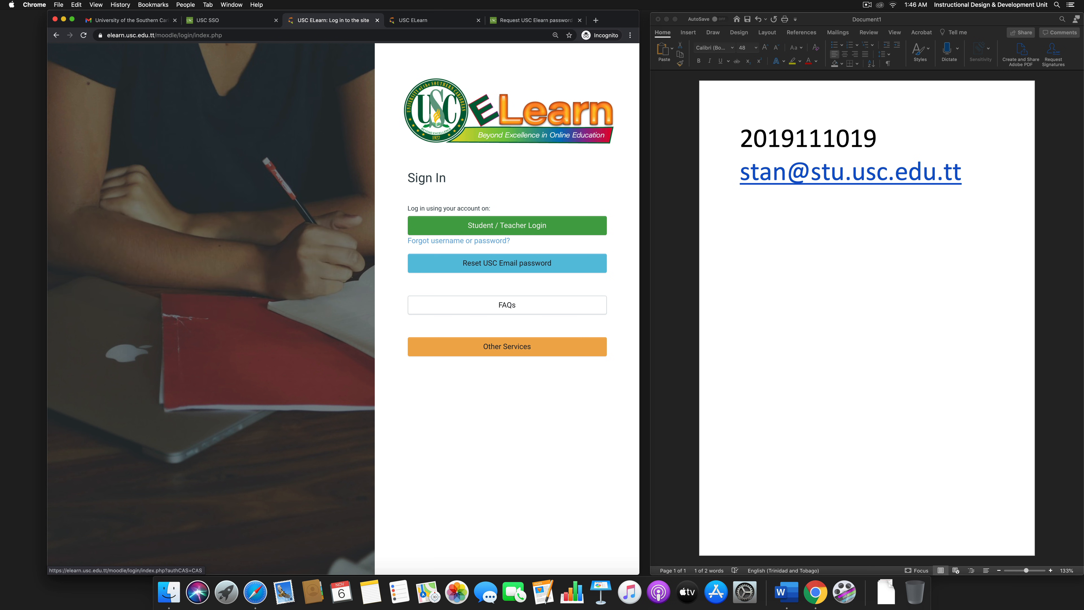
left_click(505, 225)
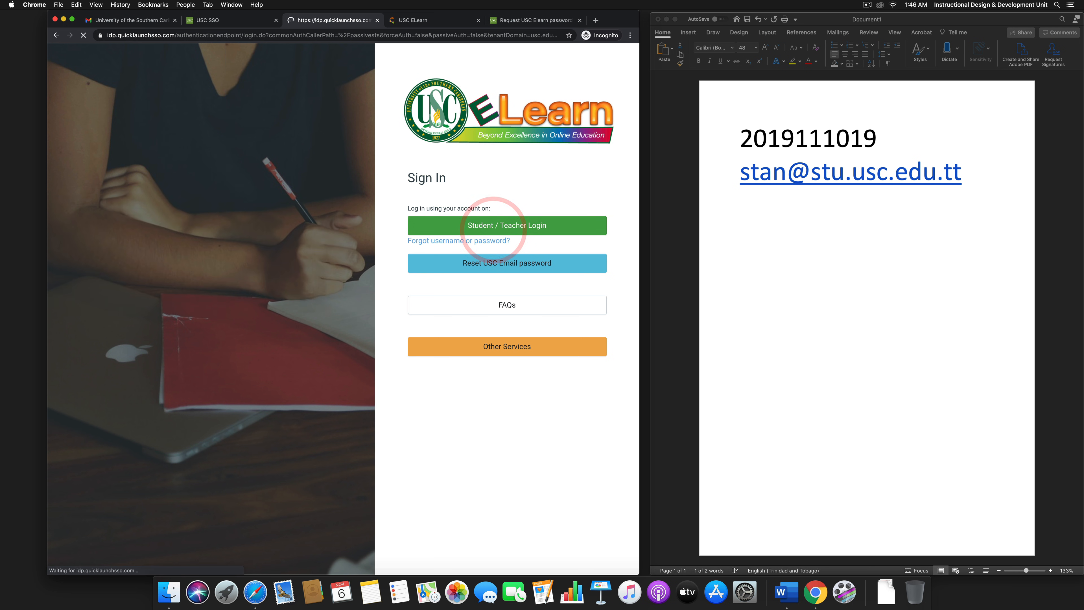
left_click(506, 224)
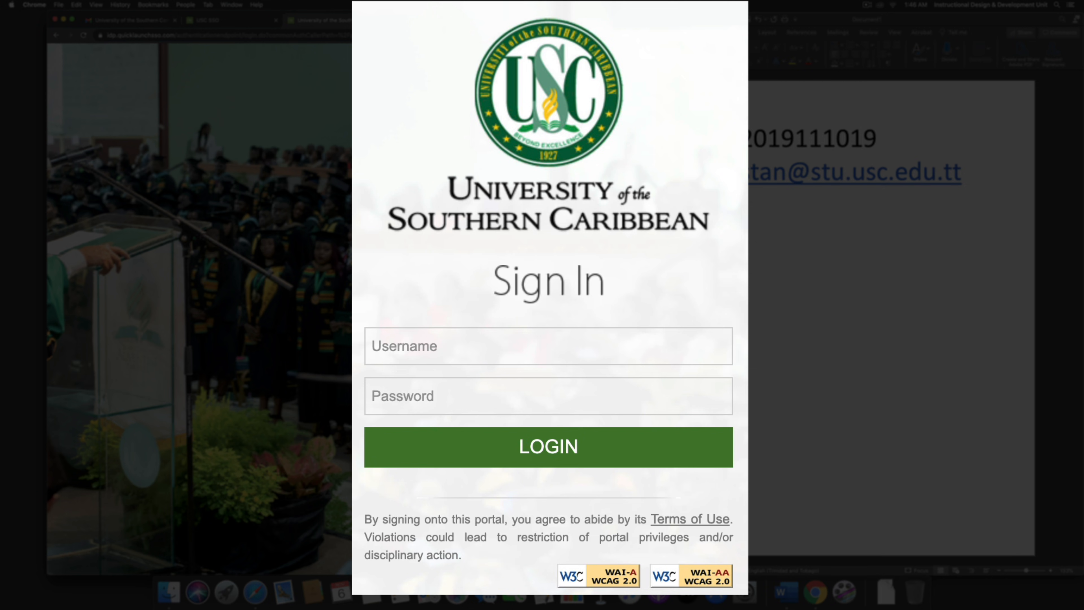
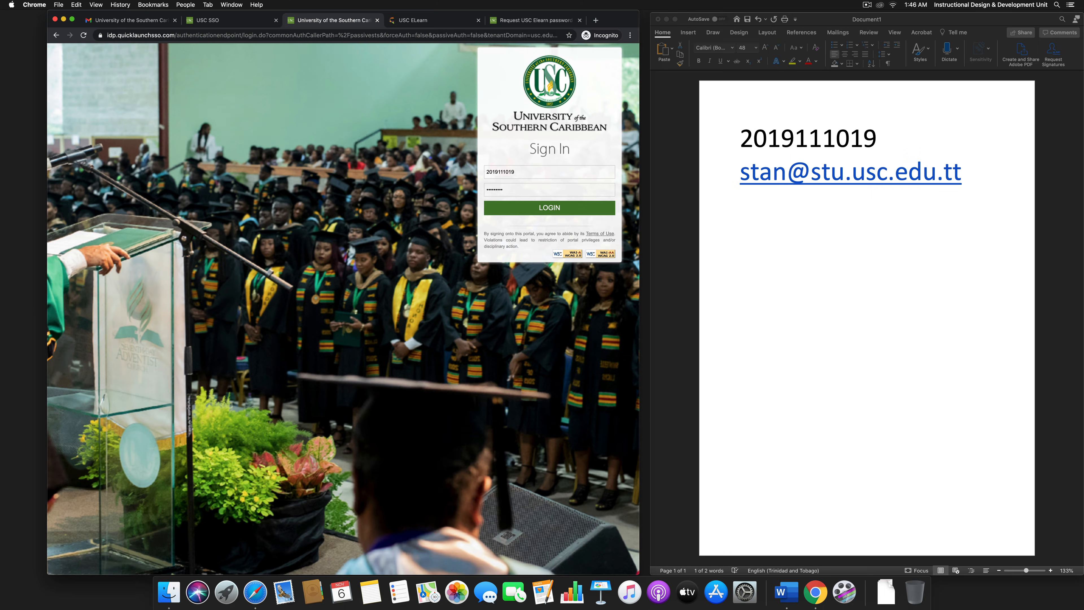
left_click(548, 209)
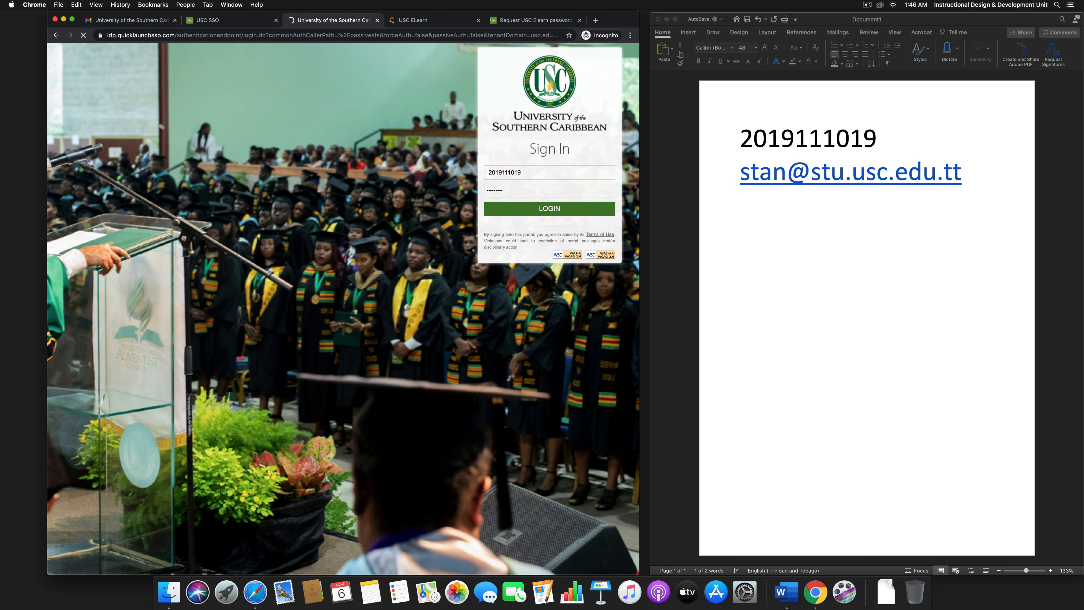
left_click(548, 208)
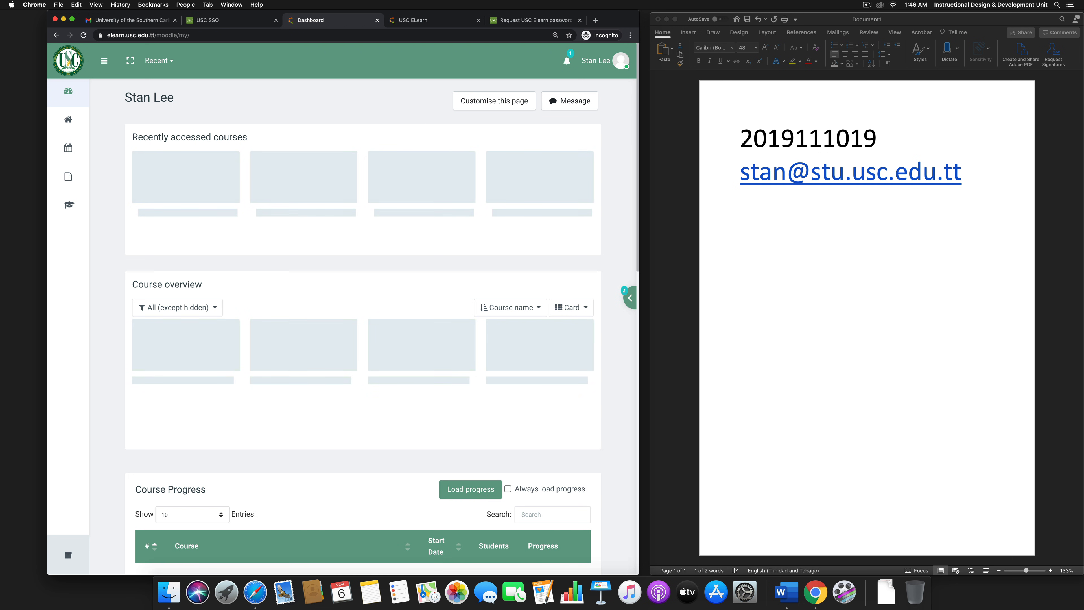